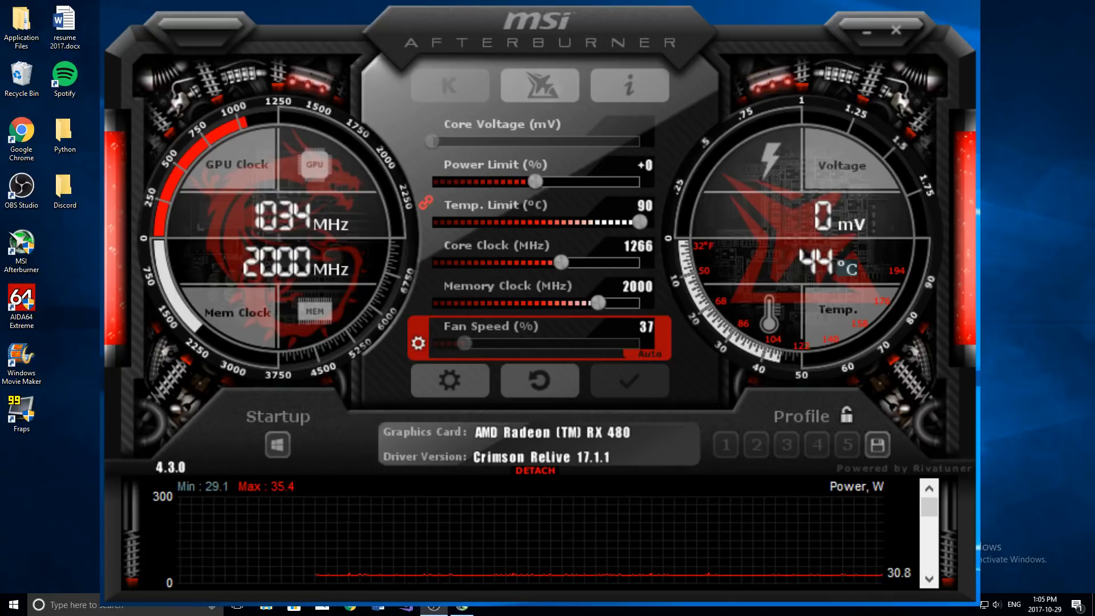
mouse_move(465, 64)
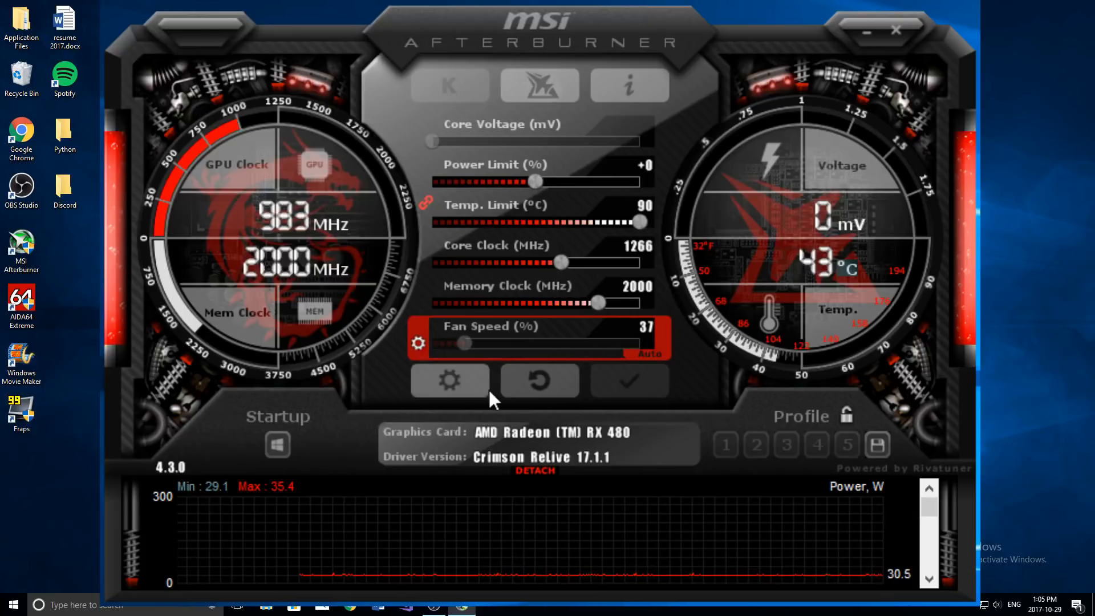
Show the Fan settings with user-defined software automatic fan control enabled.
click(449, 379)
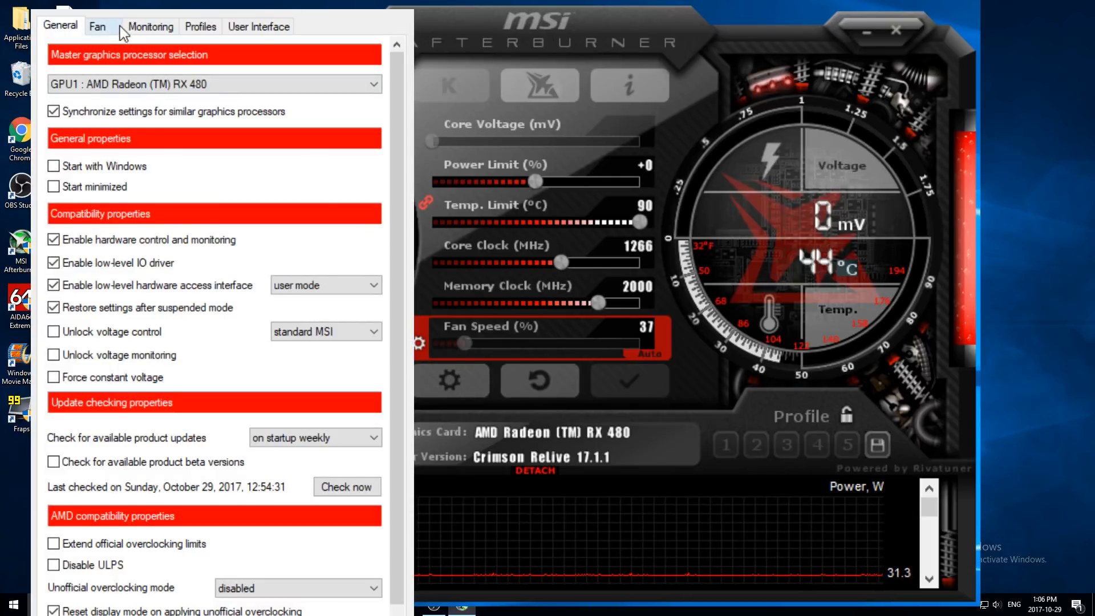
click(97, 26)
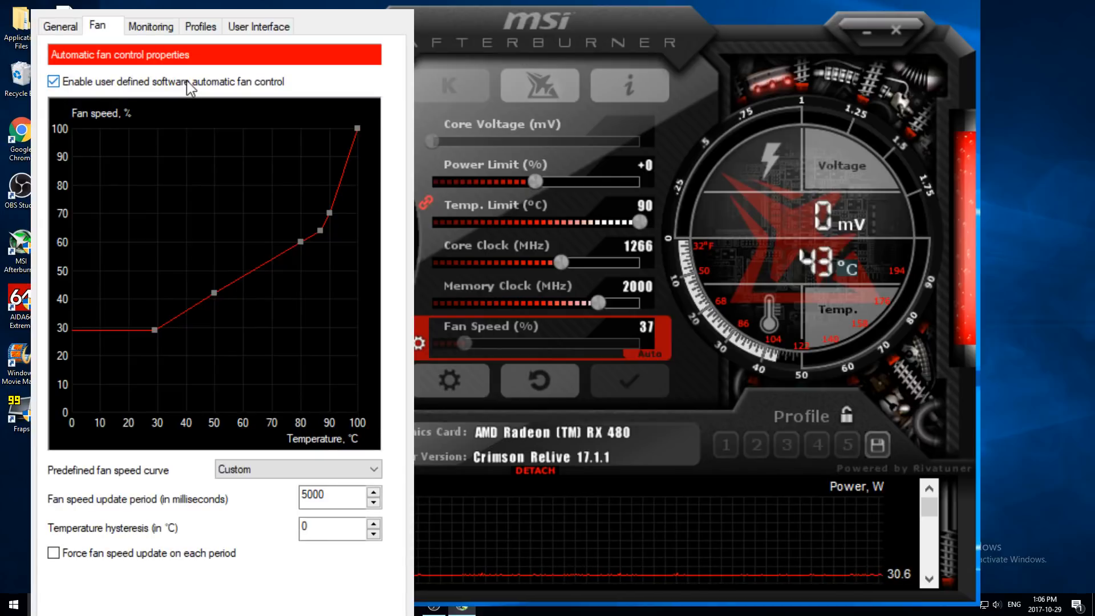
mouse_move(62, 225)
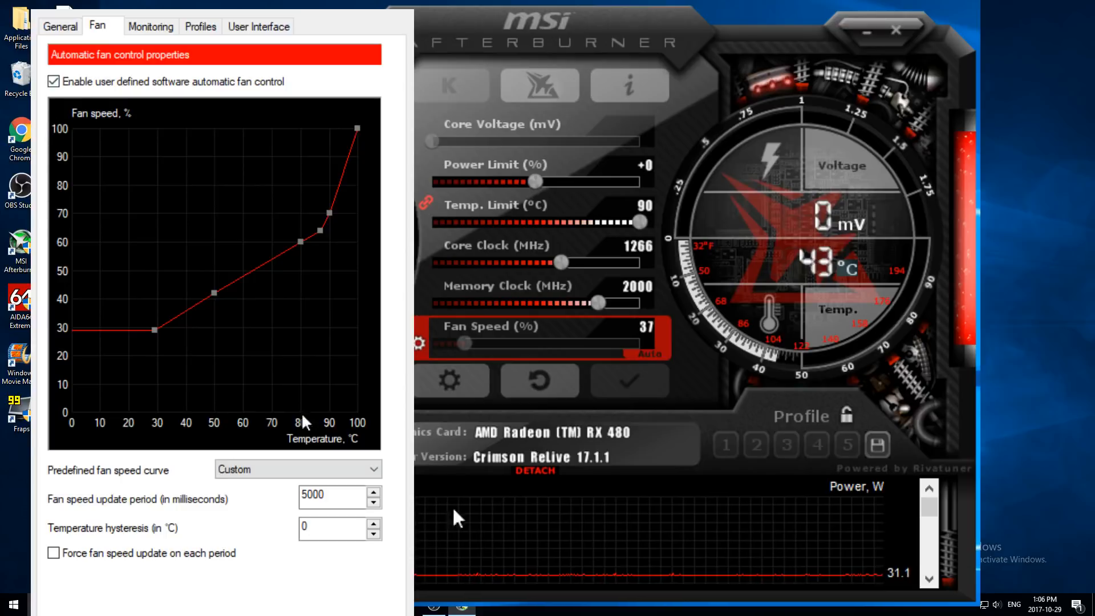
mouse_move(507, 514)
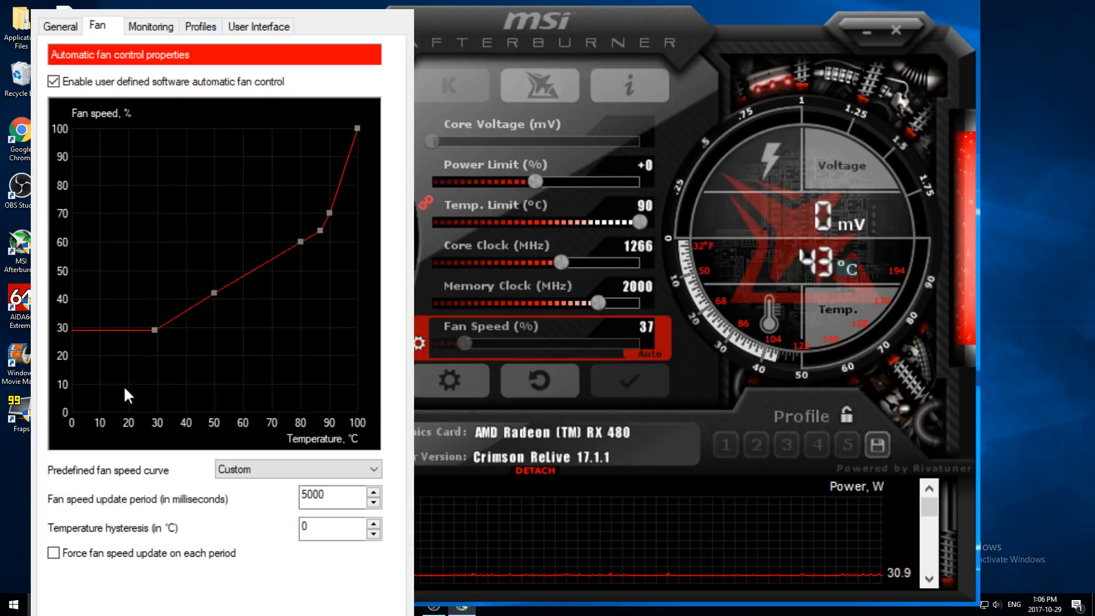
mouse_move(154, 339)
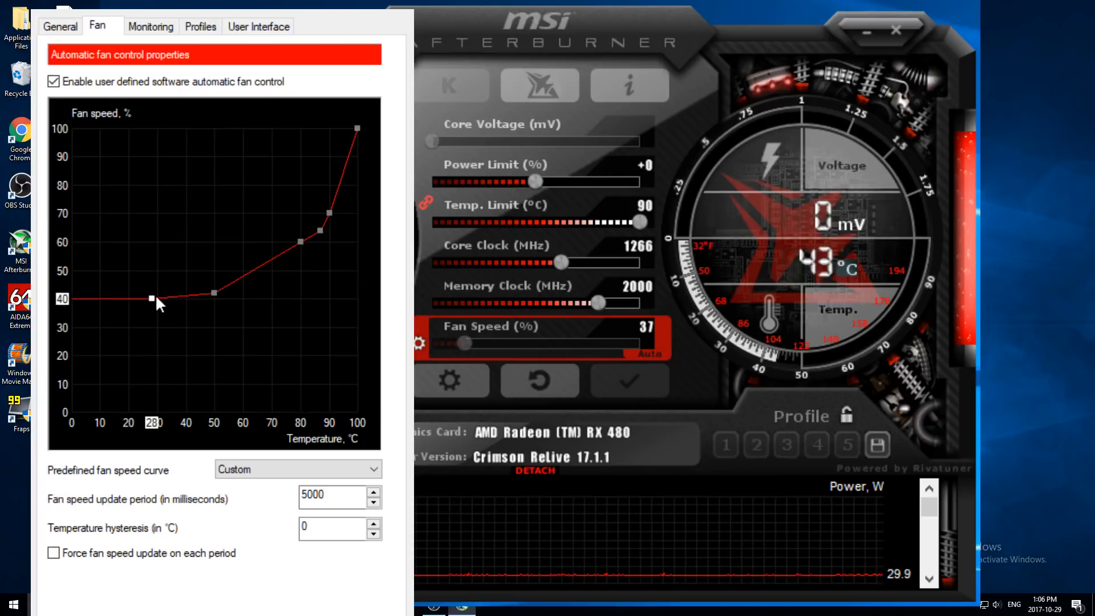
mouse_move(224, 300)
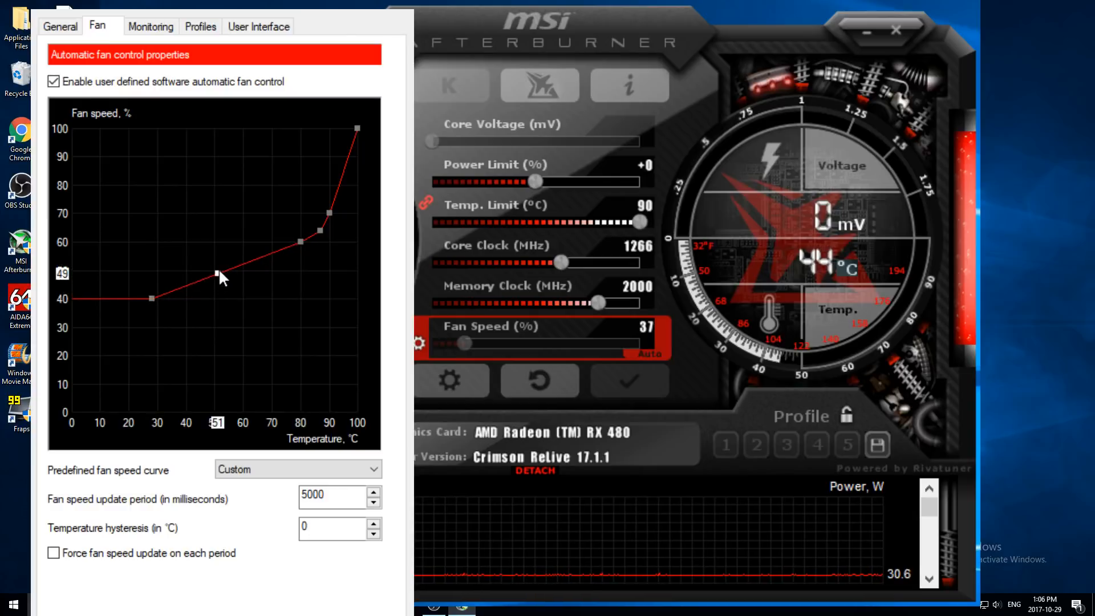
mouse_move(303, 244)
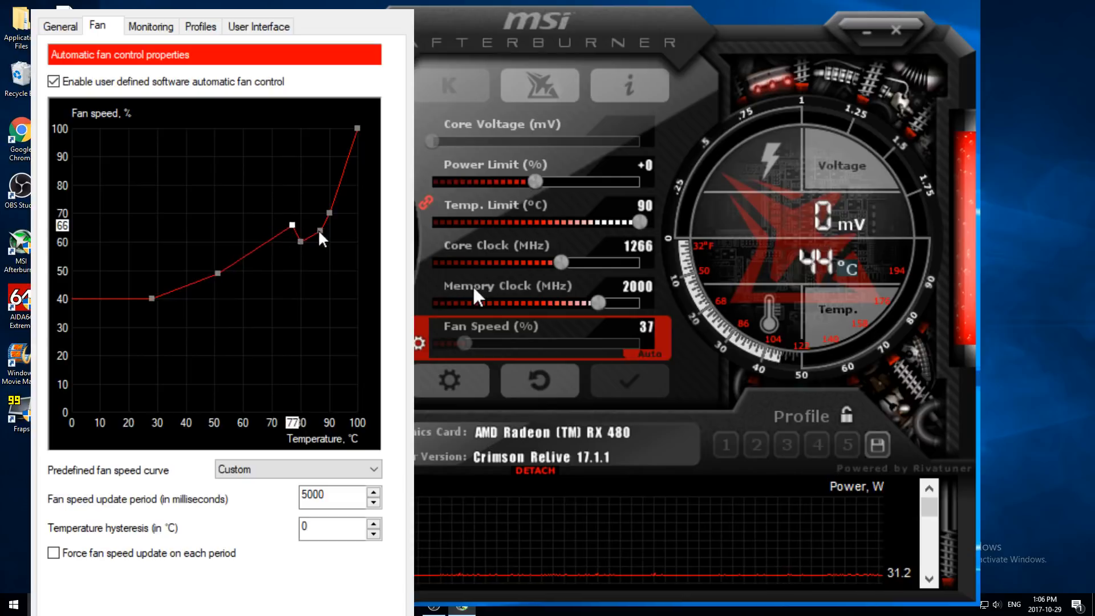
Raise the curve points near 80°C and the top point to 85% near 96°C.
drag(293, 224, 309, 226)
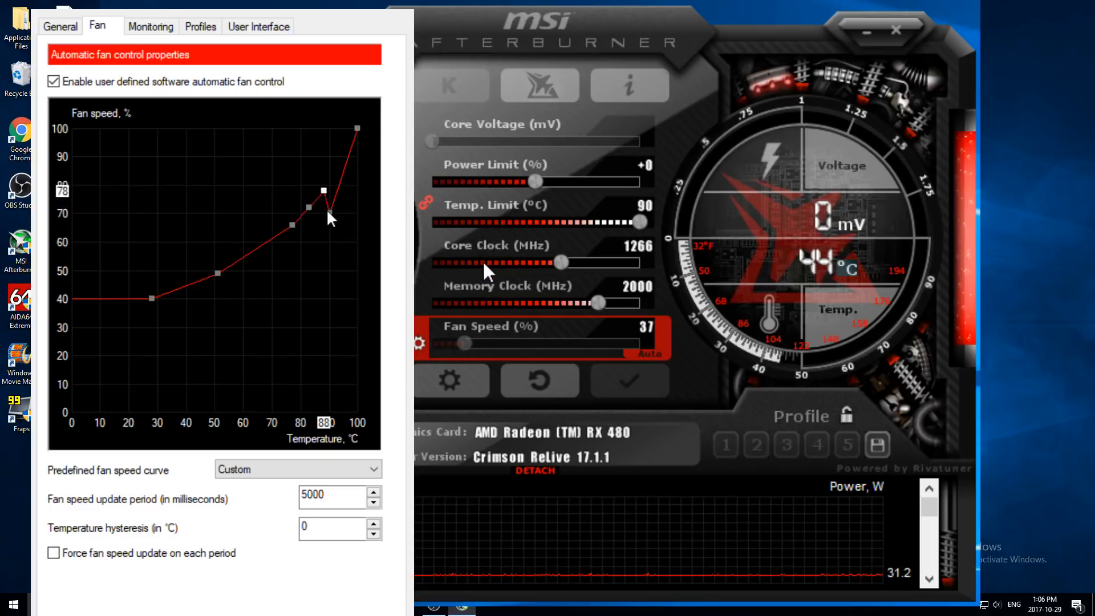
drag(322, 191, 346, 169)
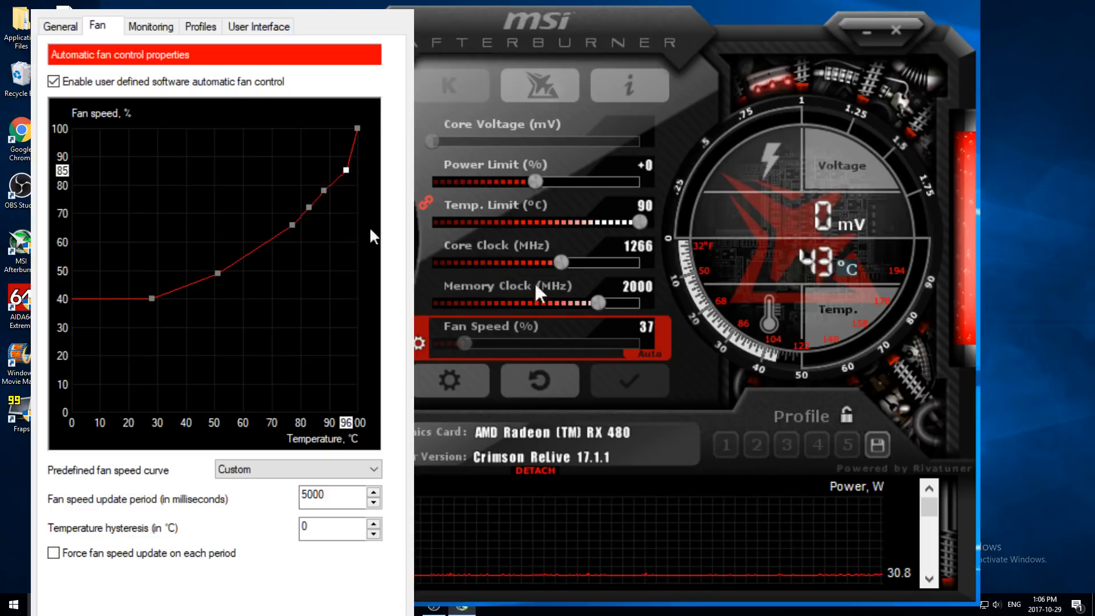
mouse_move(925, 306)
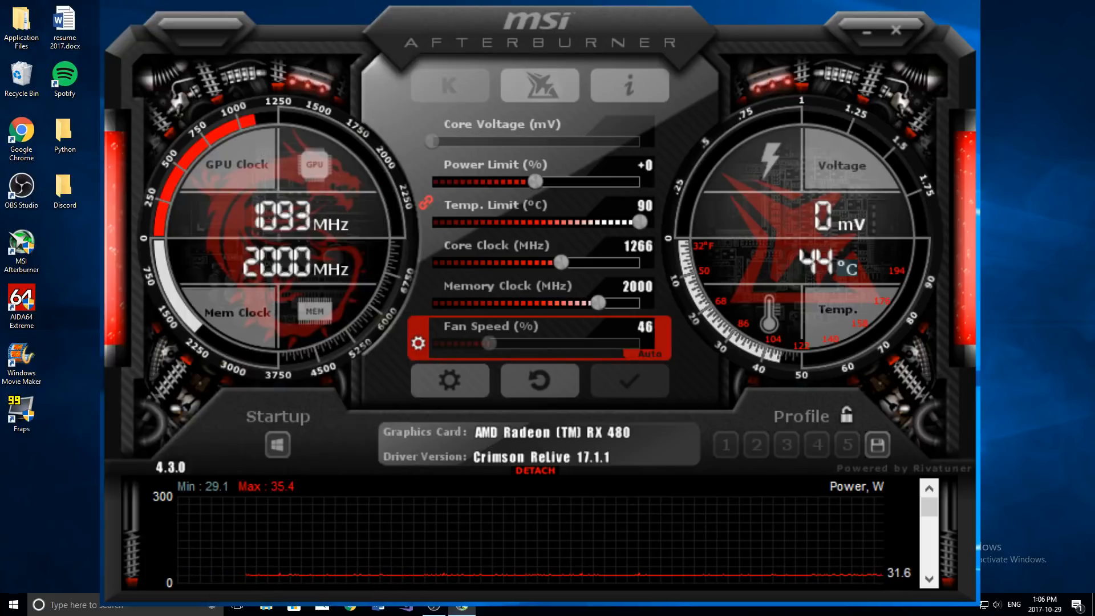
mouse_move(552, 586)
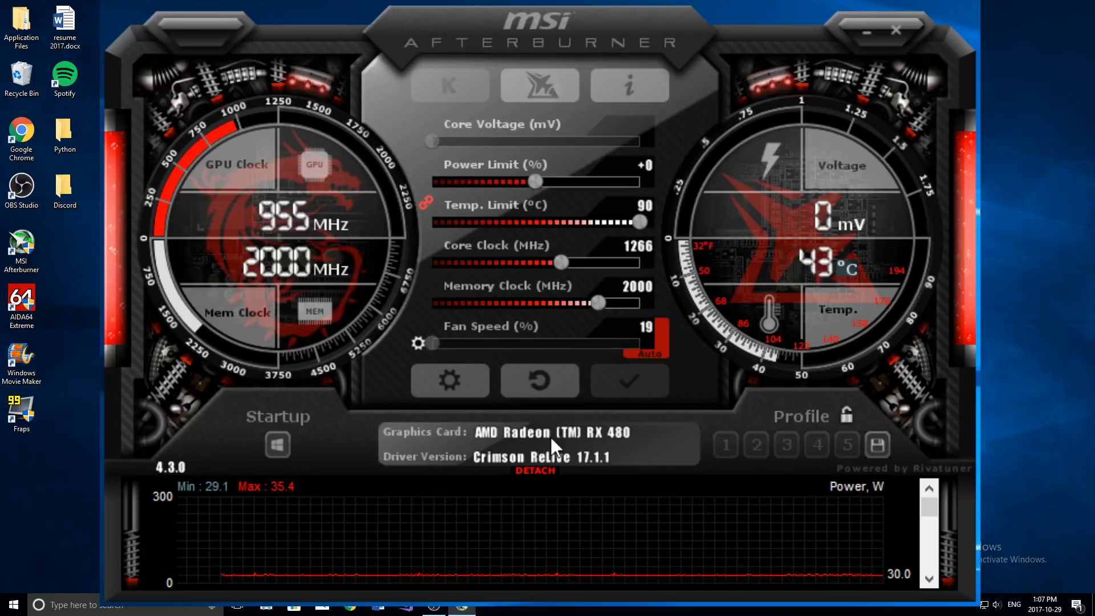
mouse_move(701, 461)
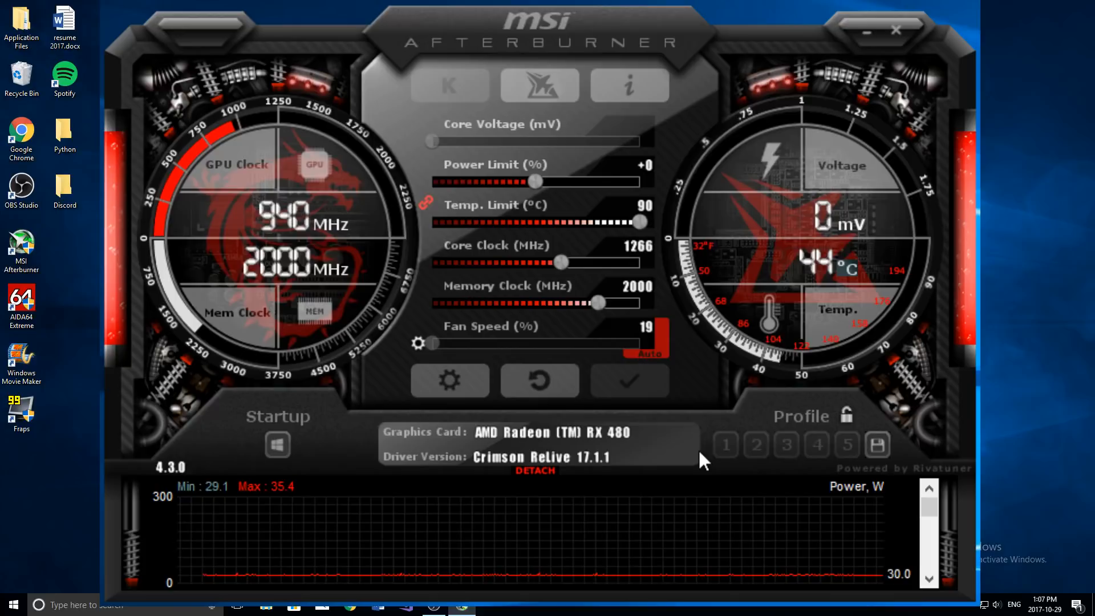
mouse_move(414, 363)
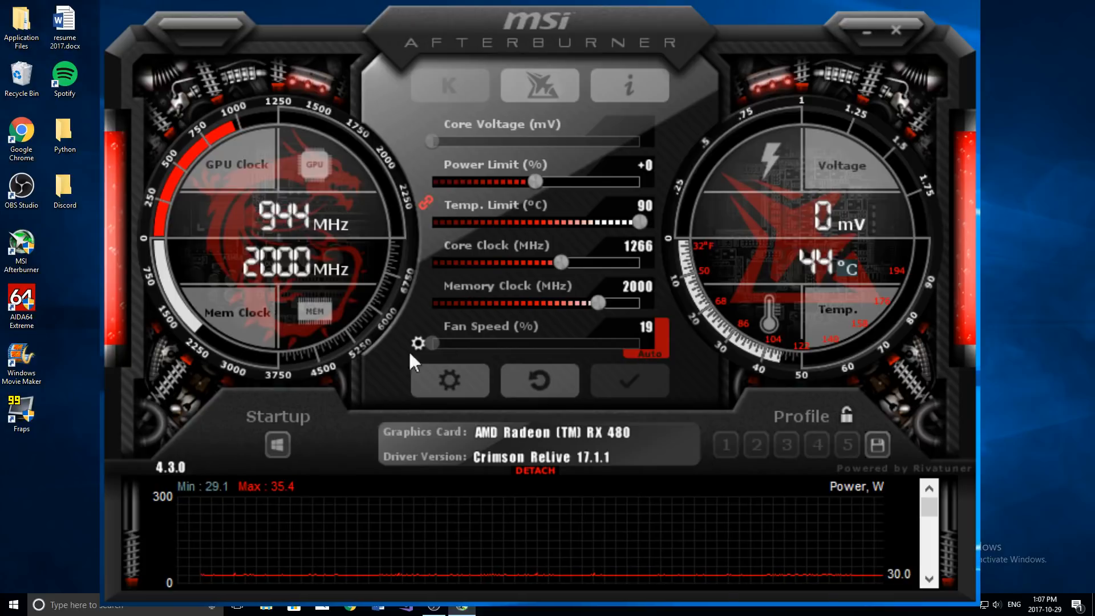
Return to the Fan settings showing the saved curve rising from 40% to 85%.
click(449, 380)
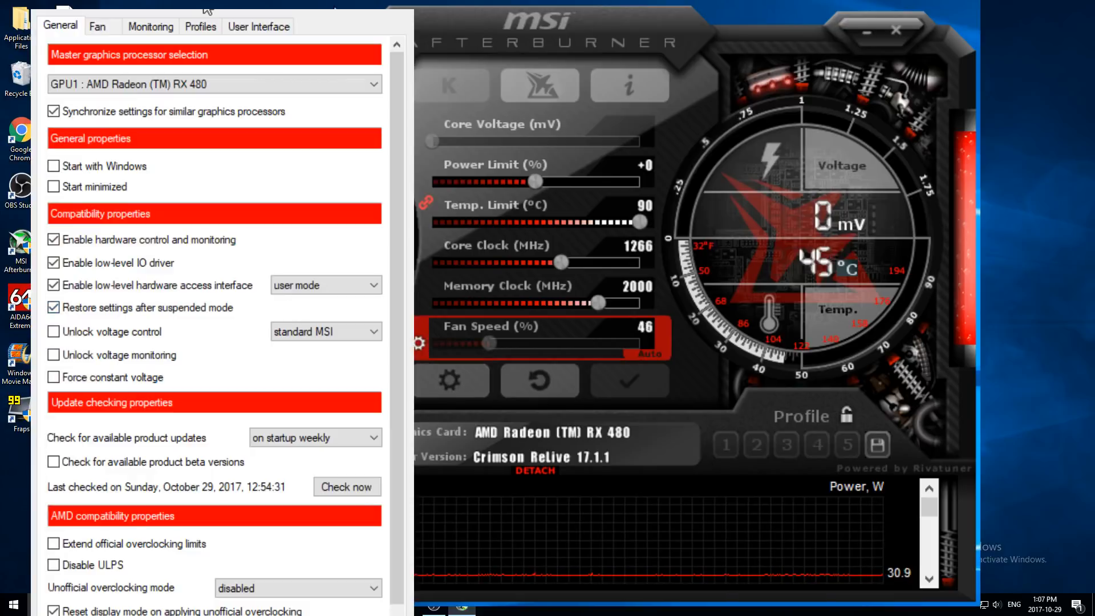
click(96, 27)
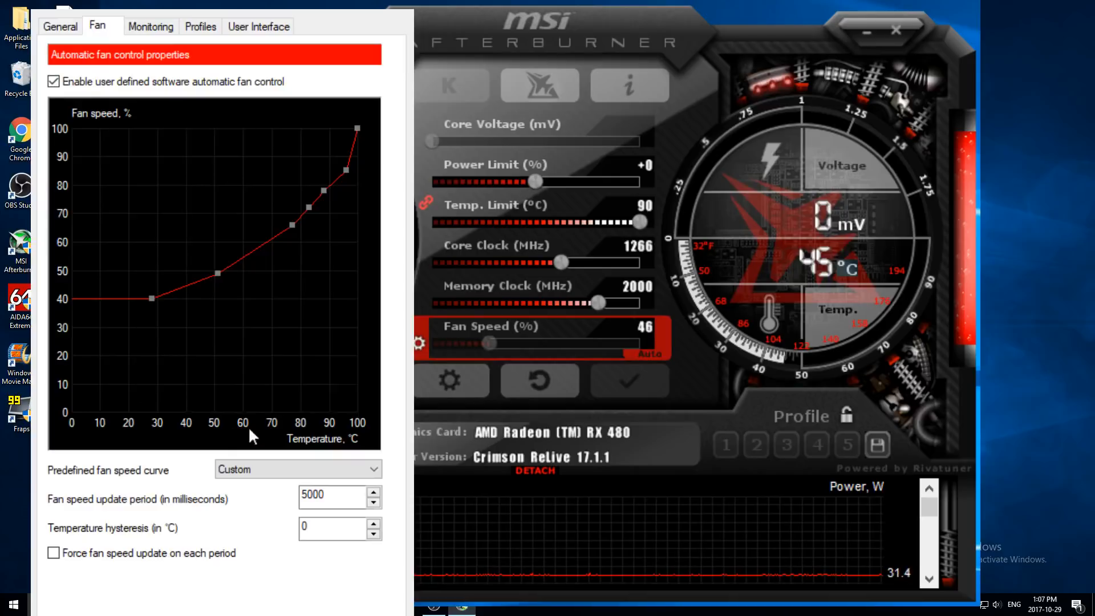
mouse_move(77, 136)
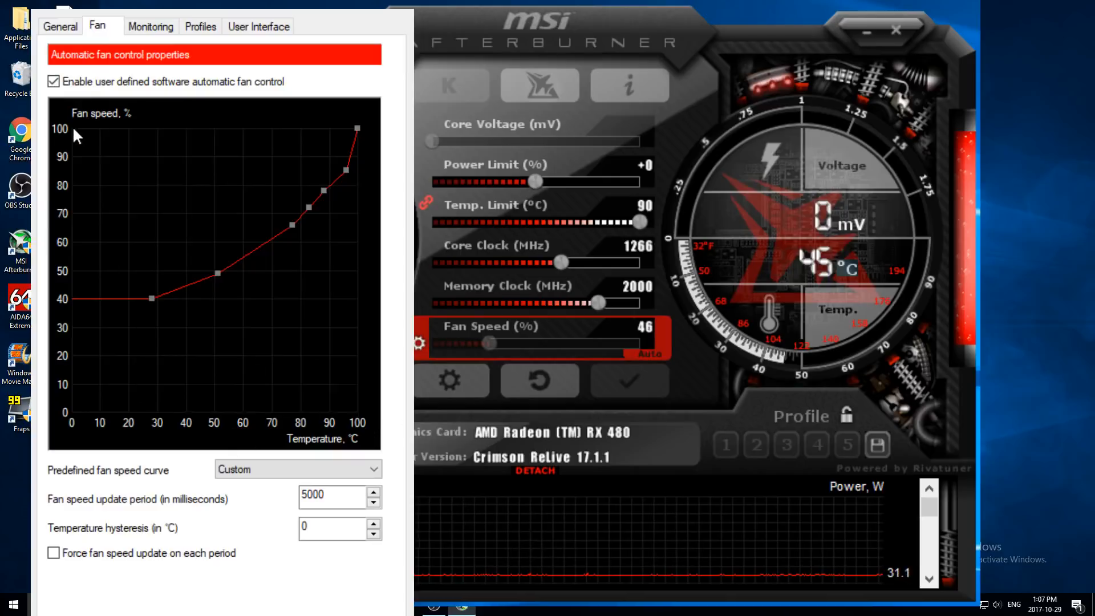
mouse_move(366, 405)
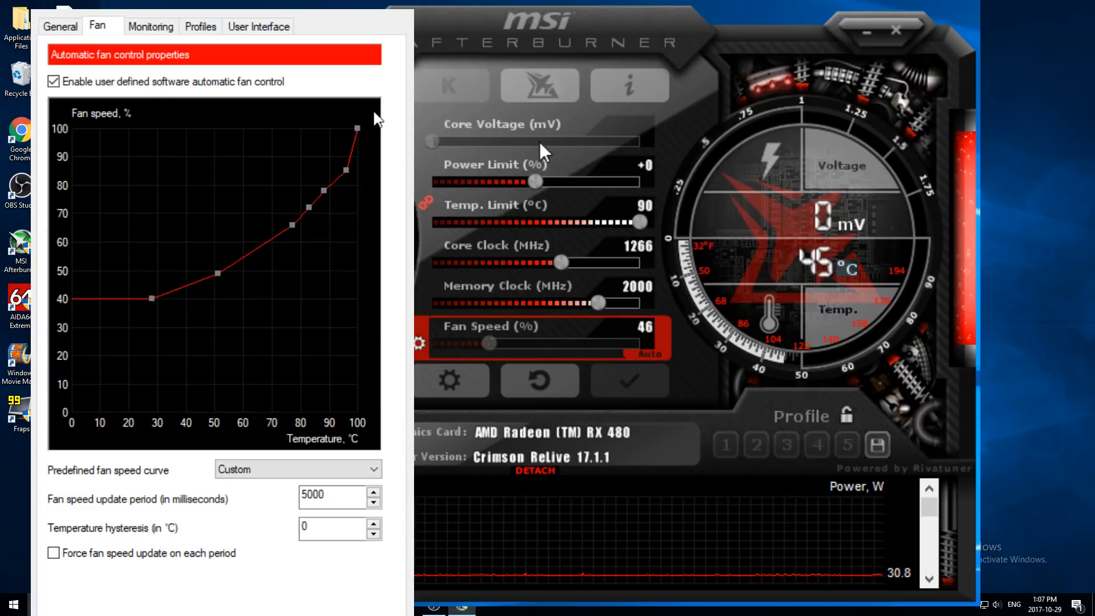
mouse_move(61, 139)
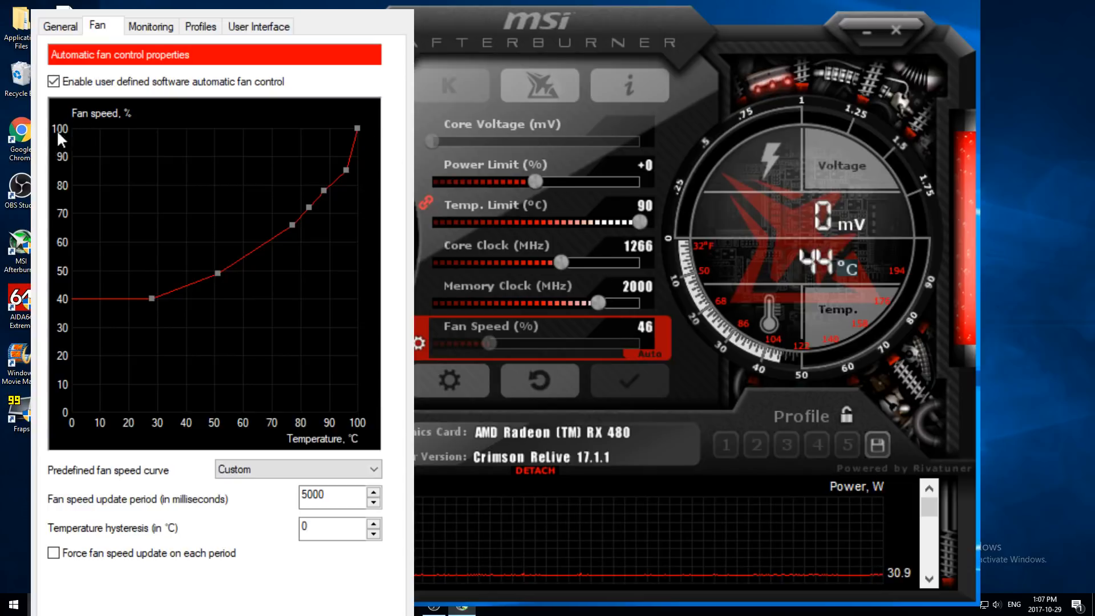
mouse_move(349, 157)
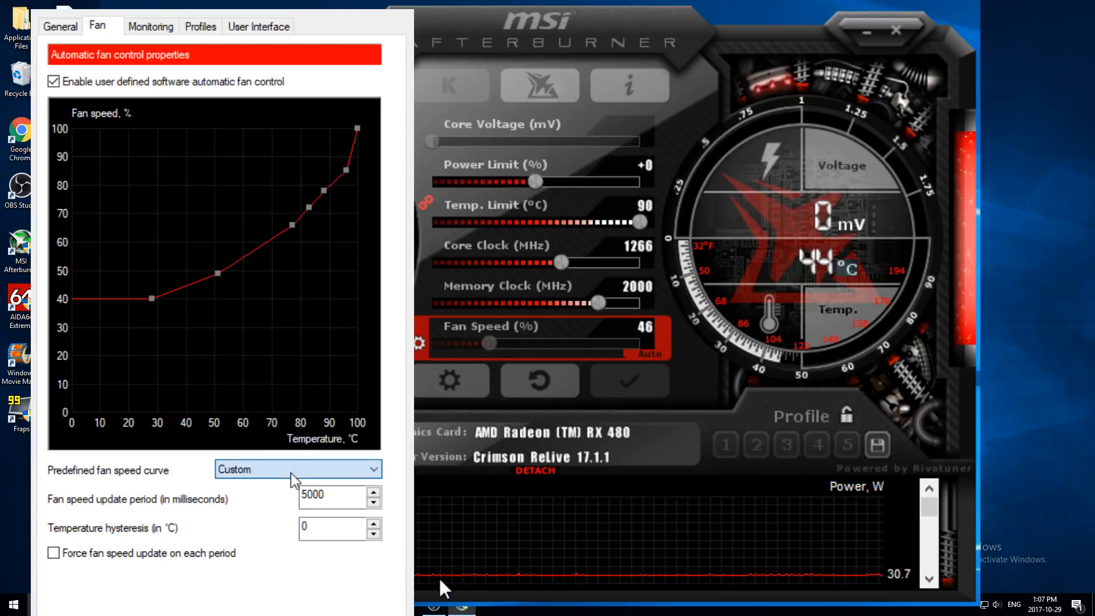
mouse_move(281, 500)
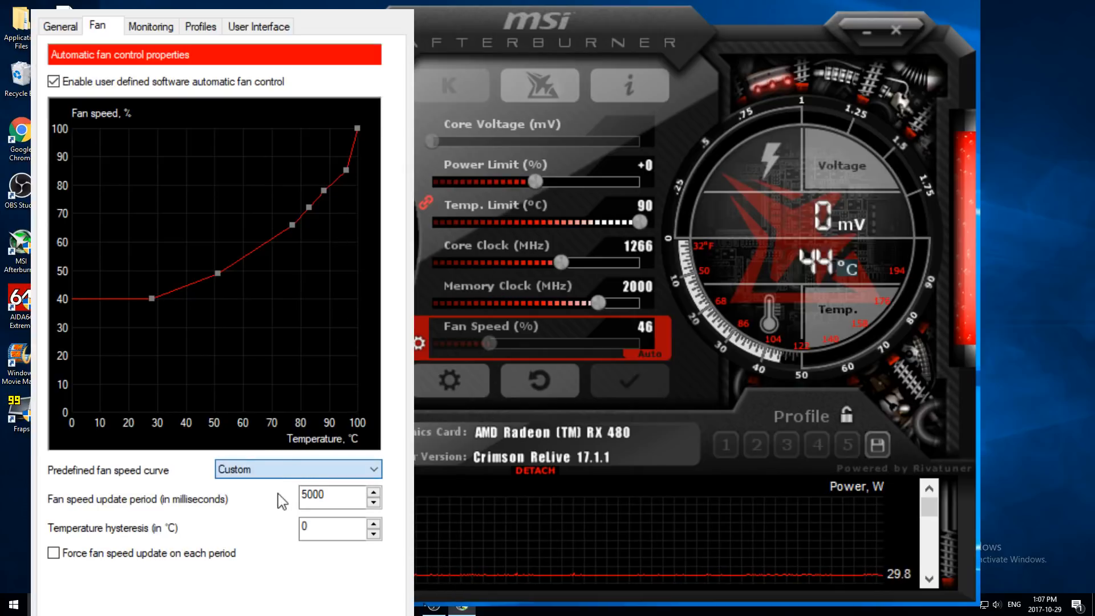
Choose the Default predefined fan speed curve from the dropdown list.
click(296, 469)
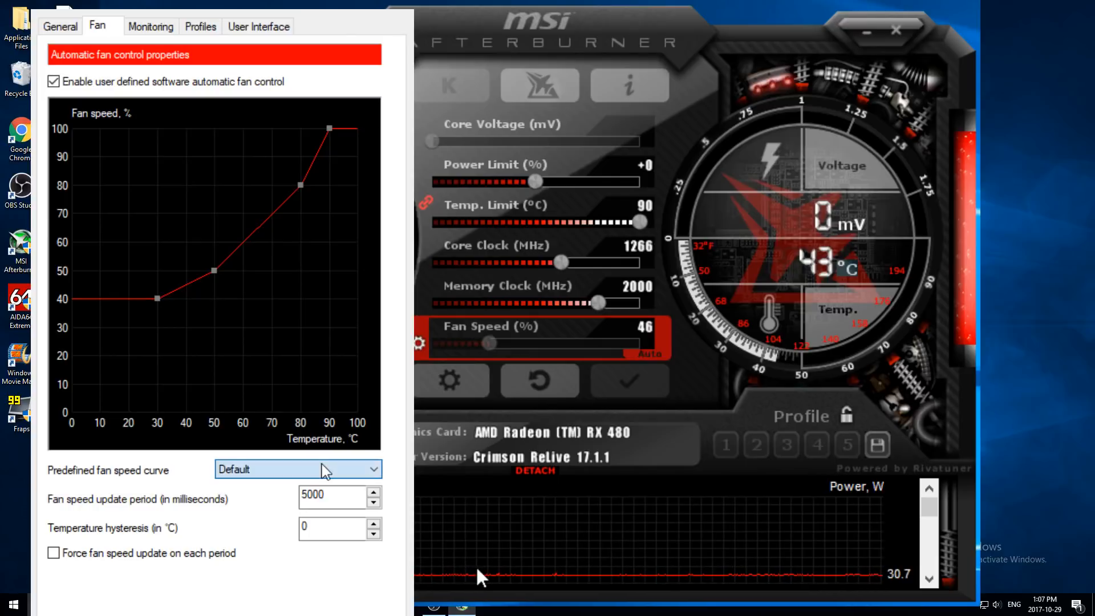
mouse_move(157, 321)
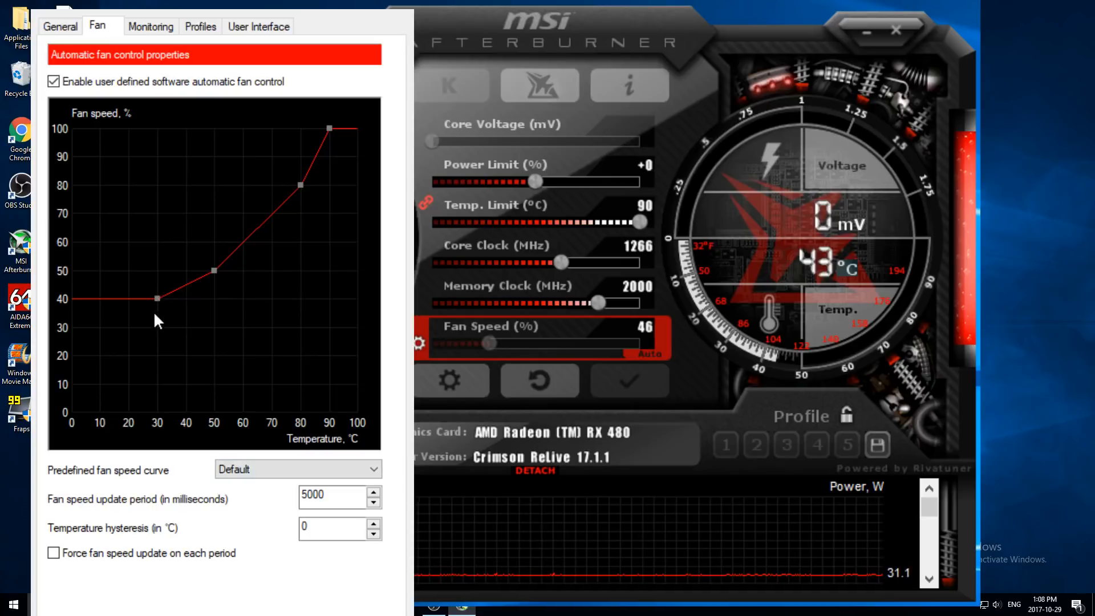
mouse_move(160, 305)
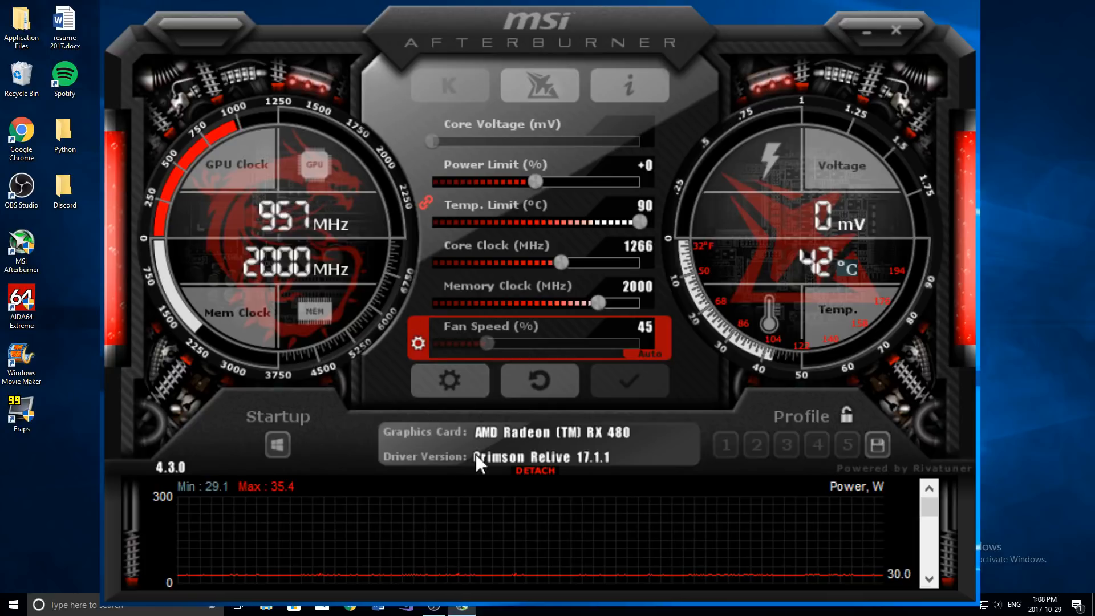
mouse_move(655, 332)
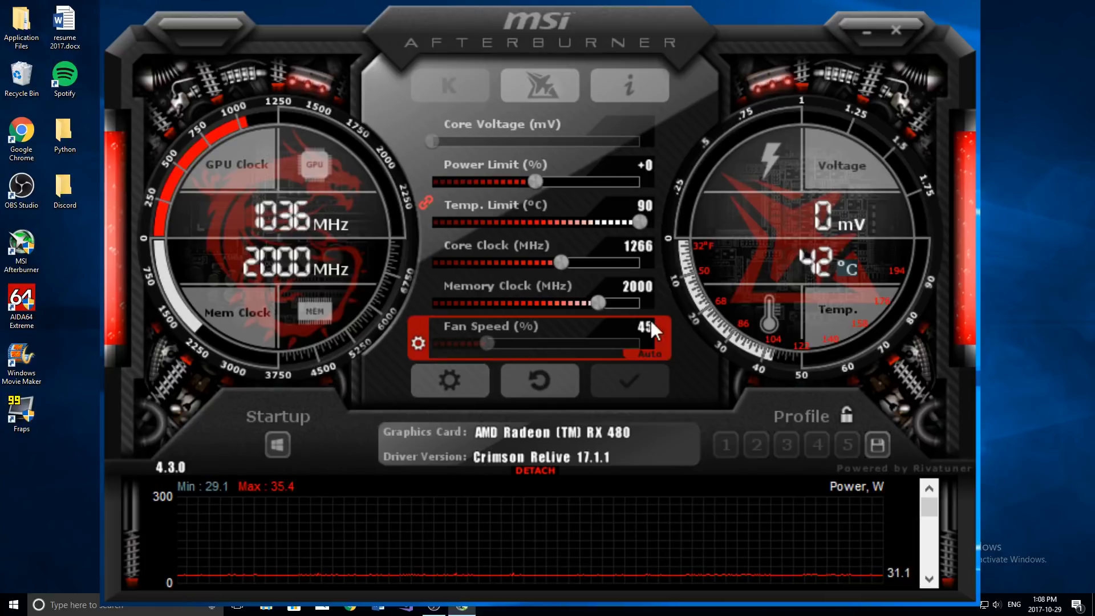